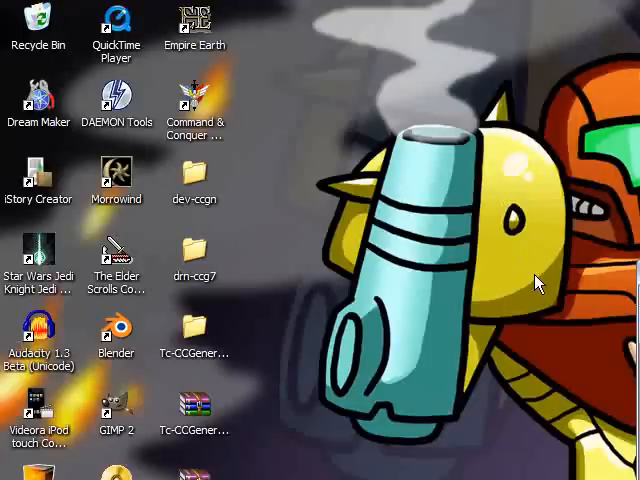
mouse_move(556, 288)
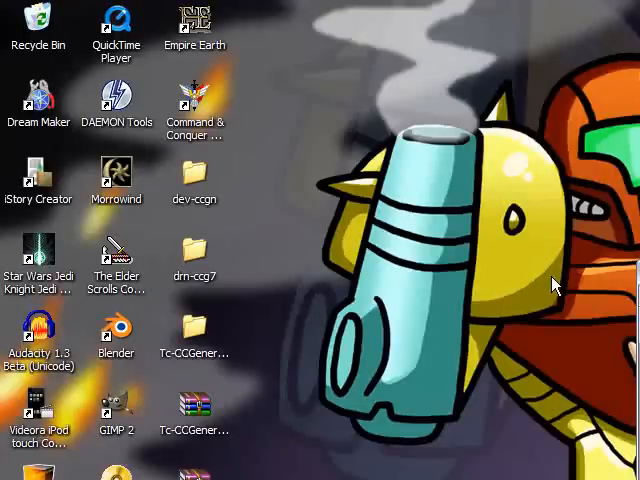
mouse_move(540, 284)
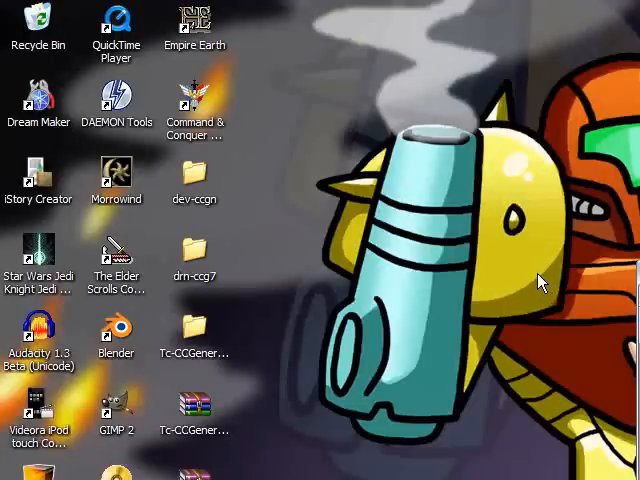
mouse_move(84, 56)
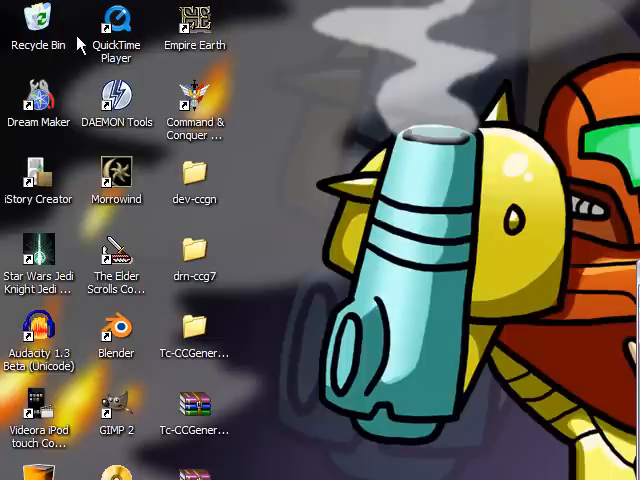
Dismiss the Recycle Bin menu and send the chat reply 'What' before closing the conversation.
right_click(38, 22)
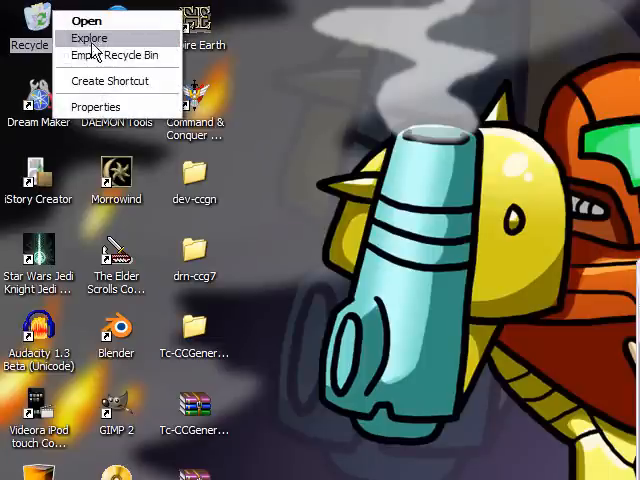
click(260, 100)
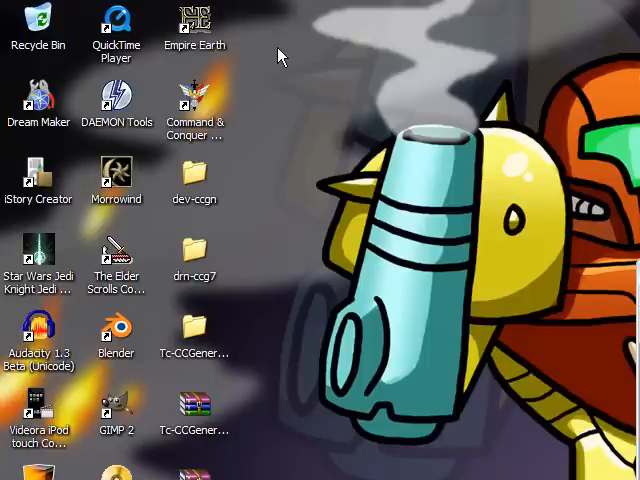
mouse_move(348, 50)
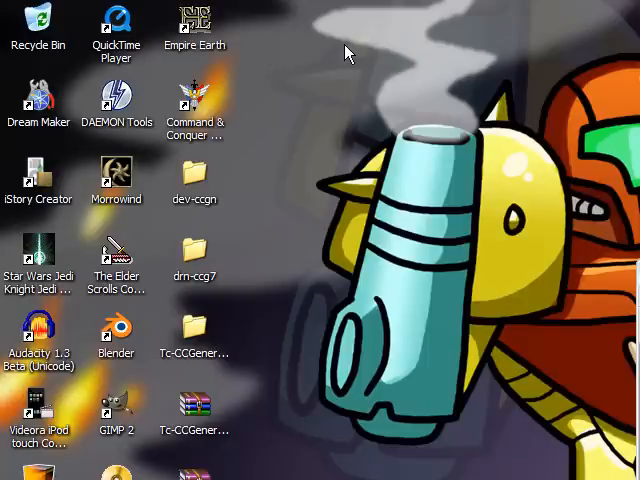
mouse_move(44, 32)
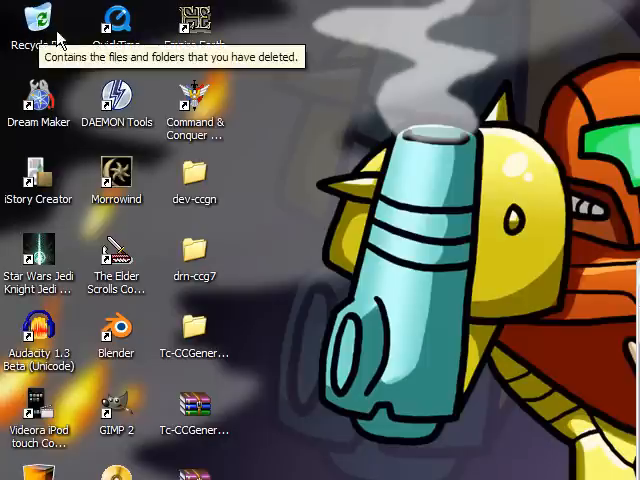
mouse_move(376, 88)
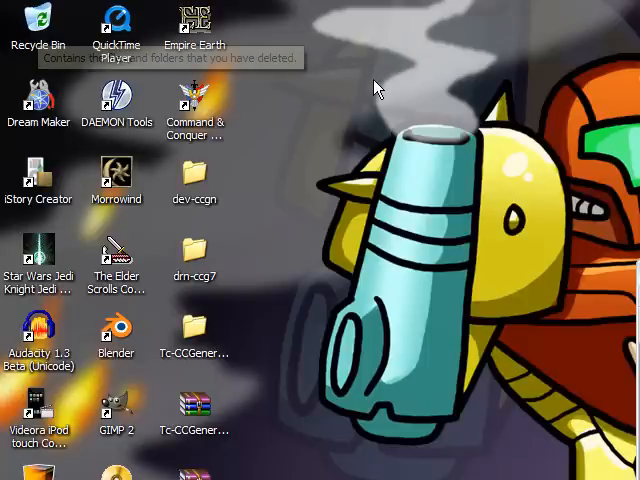
mouse_move(256, 58)
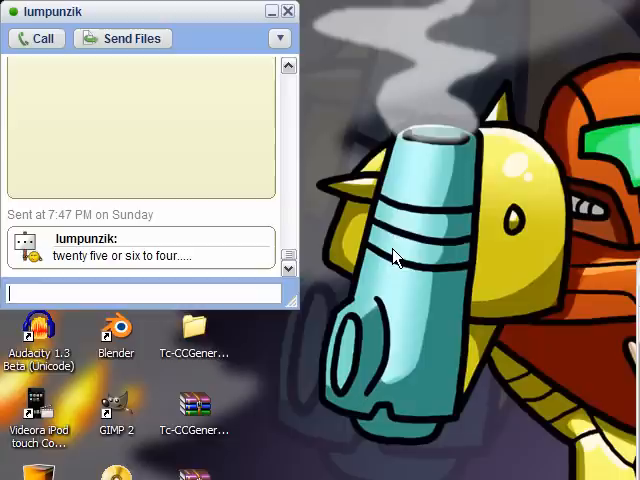
text(What)
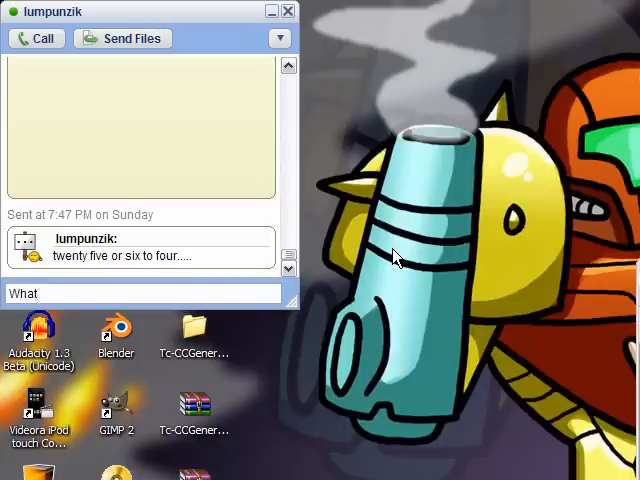
key(Return)
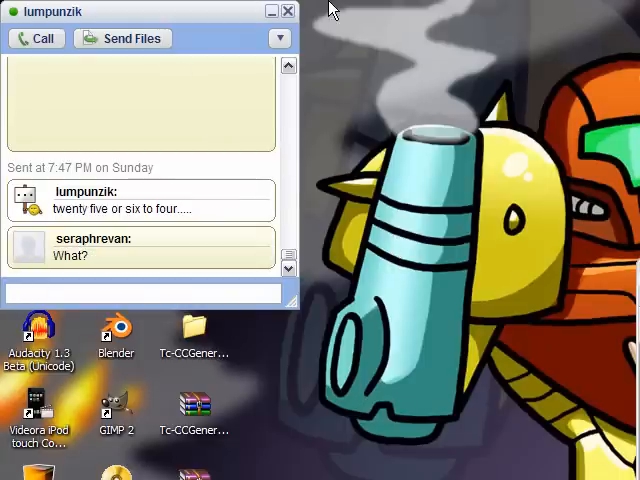
click(288, 12)
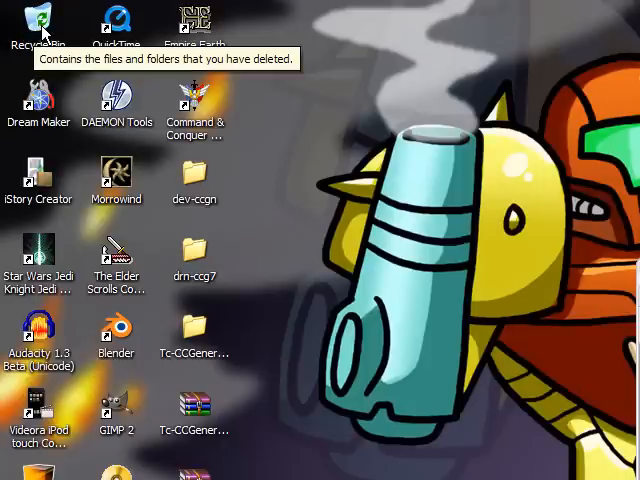
mouse_move(310, 68)
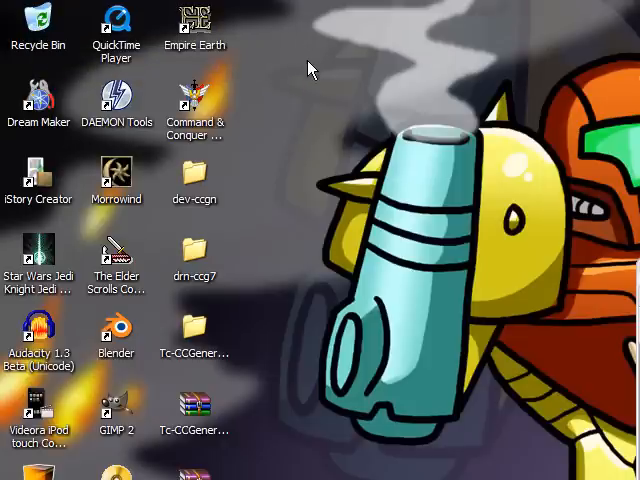
mouse_move(350, 98)
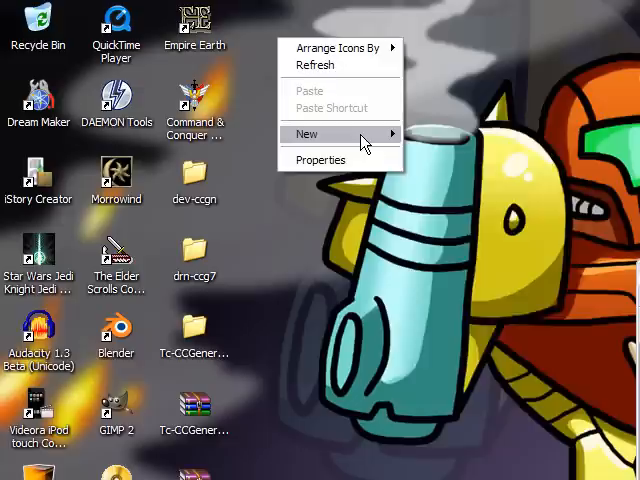
Create a New Bitmap Image.bmp on the desktop and close the Google Talk popups.
click(306, 132)
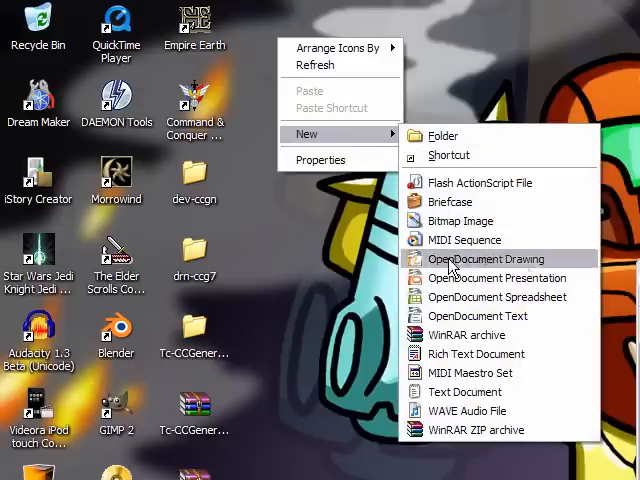
click(460, 220)
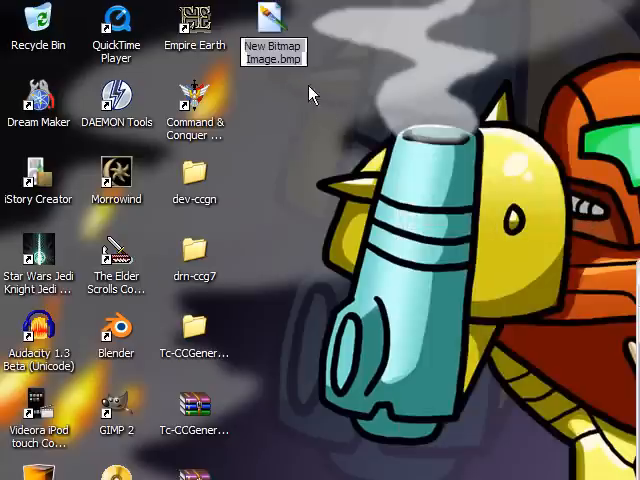
mouse_move(422, 150)
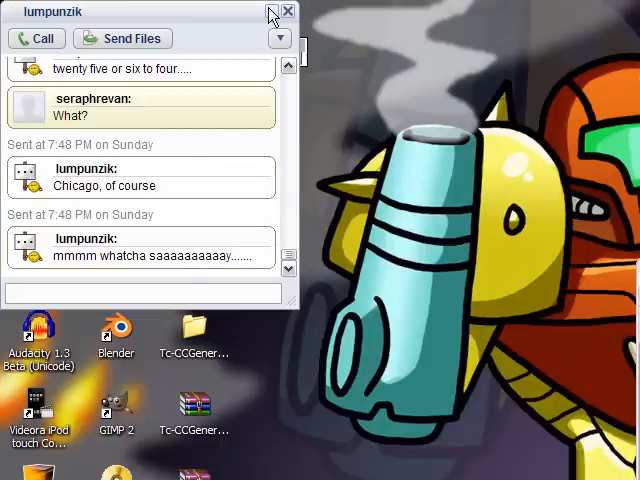
click(288, 12)
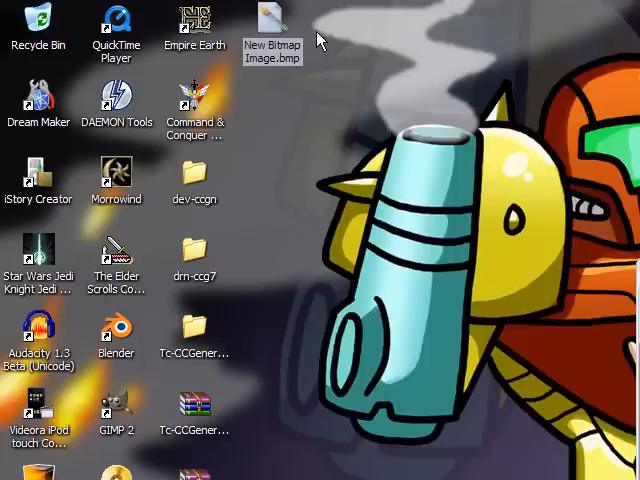
mouse_move(336, 62)
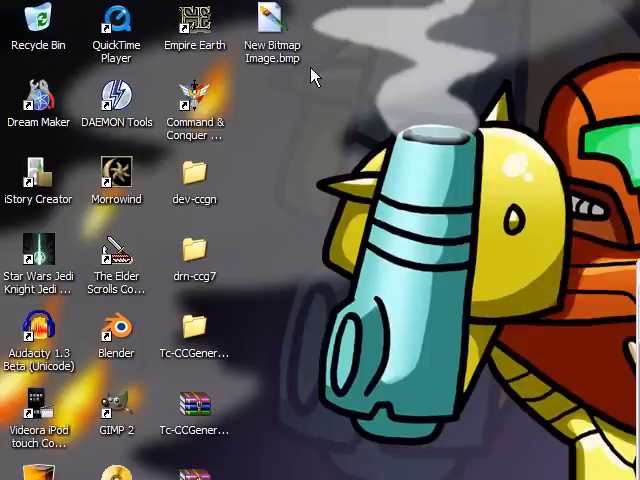
mouse_move(272, 48)
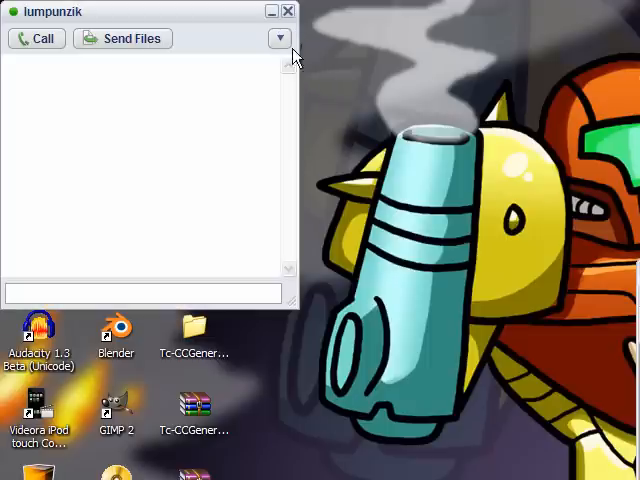
click(288, 12)
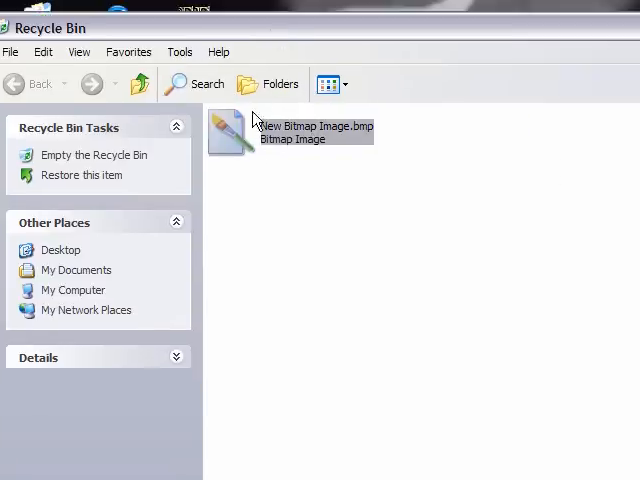
Restore the deleted New Bitmap Image.bmp from the Recycle Bin to the desktop.
right_click(230, 136)
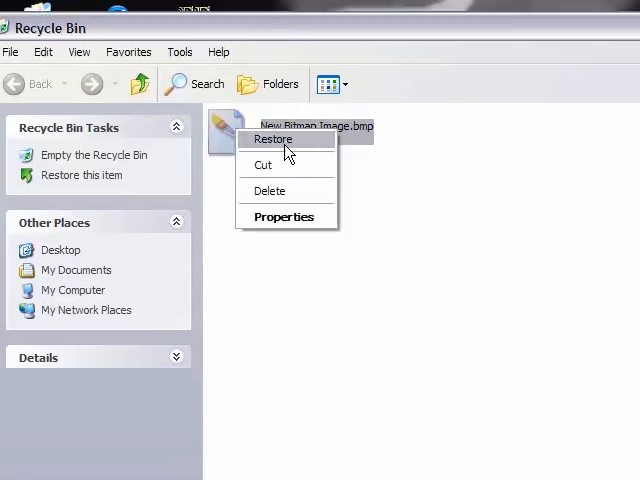
click(272, 140)
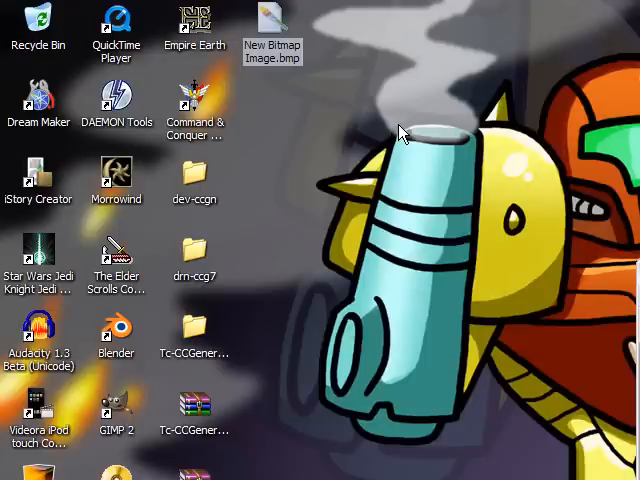
mouse_move(428, 8)
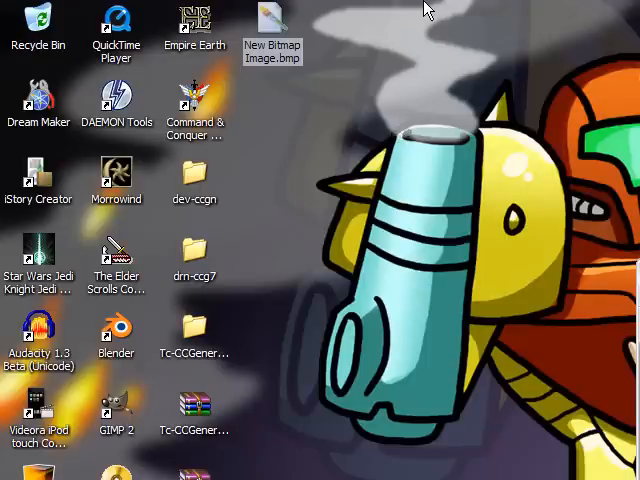
Send New Bitmap Image.bmp from the desktop to the Recycle Bin.
key(Delete)
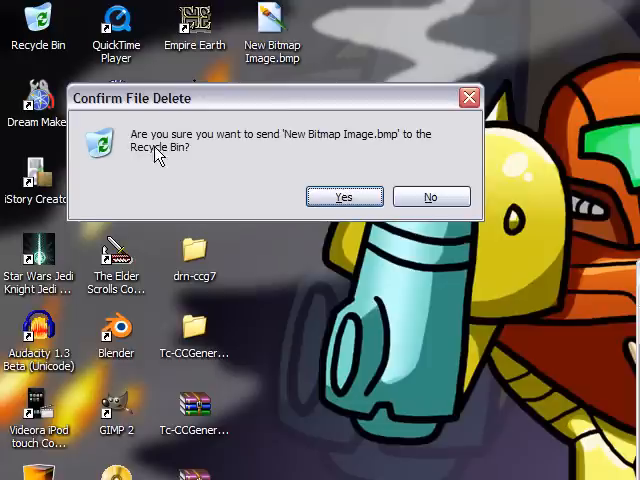
mouse_move(212, 170)
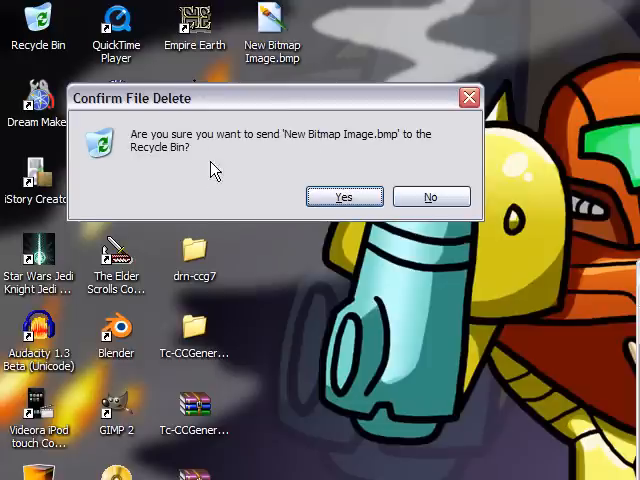
mouse_move(344, 196)
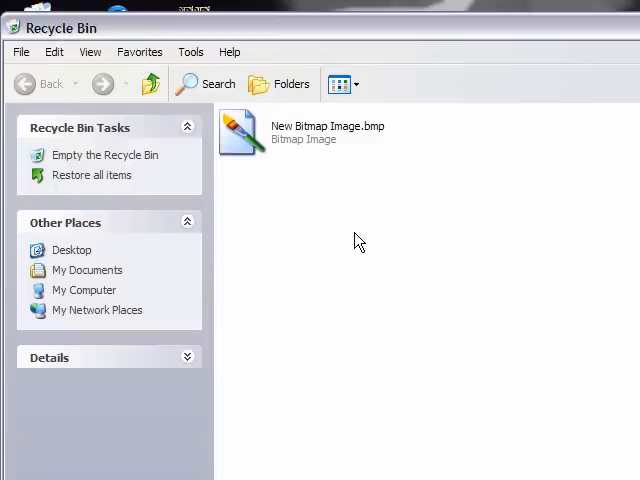
Permanently delete New Bitmap Image.bmp from the Recycle Bin, closing the chat popup.
click(240, 140)
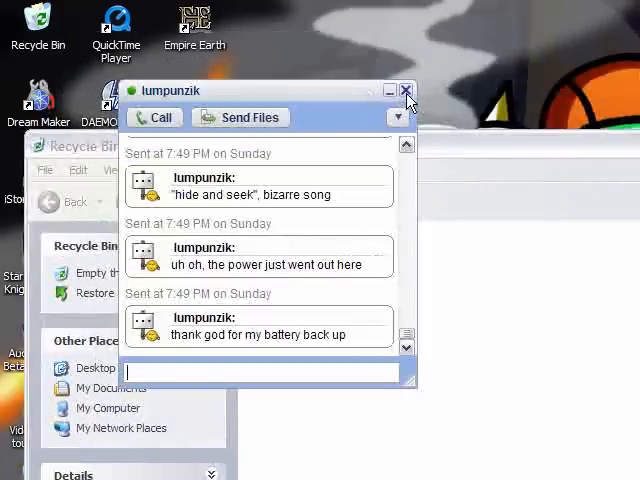
click(406, 90)
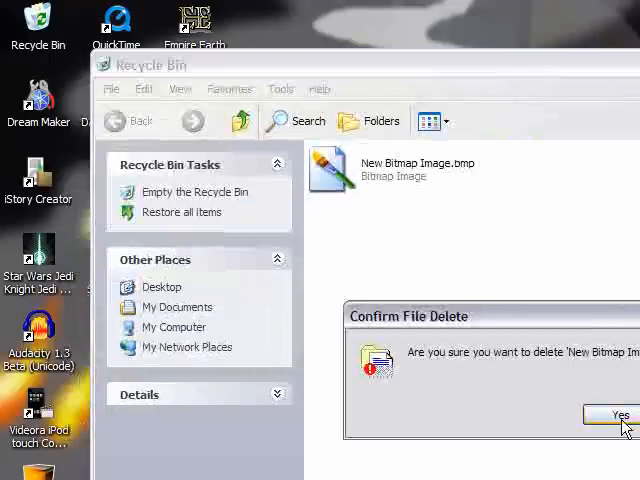
click(612, 412)
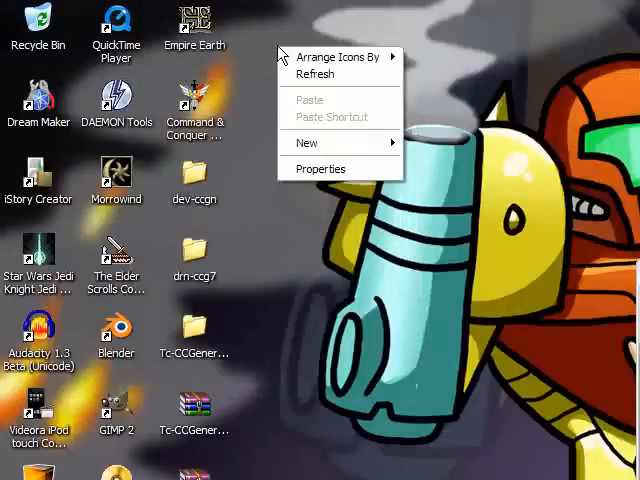
mouse_move(340, 56)
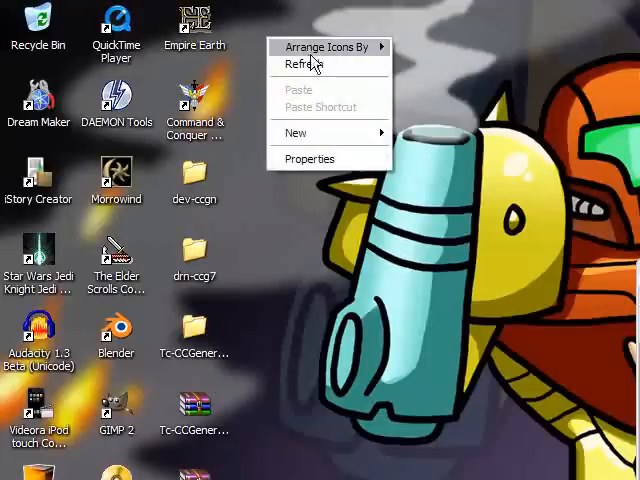
Create a new bitmap image on the desktop and name it 'Furries'.
click(296, 132)
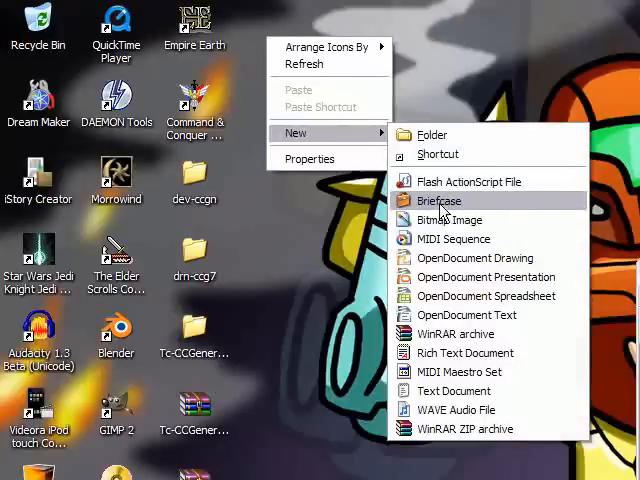
click(450, 220)
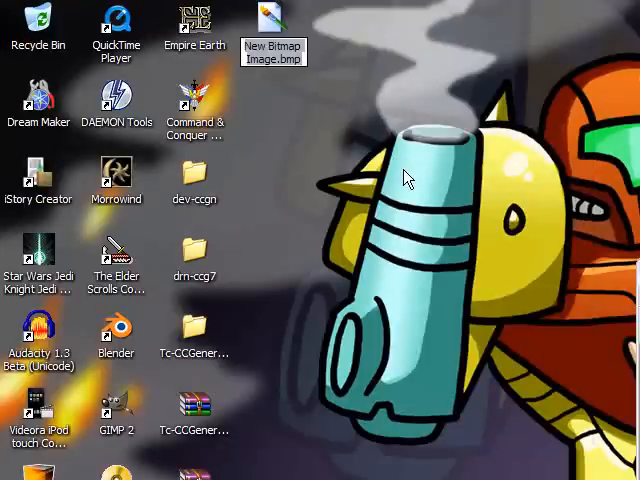
text(Furries)
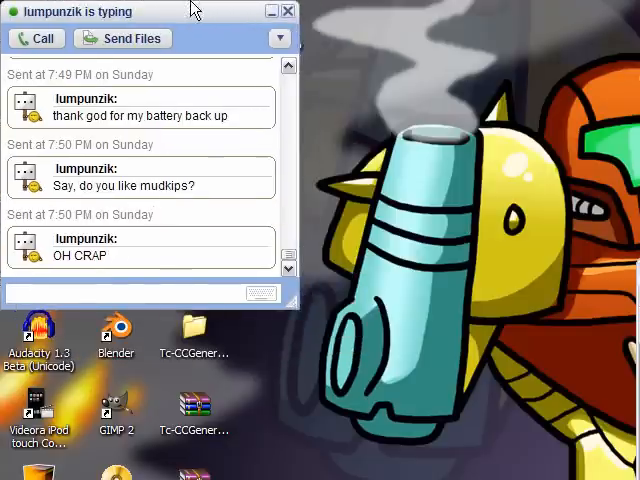
click(288, 12)
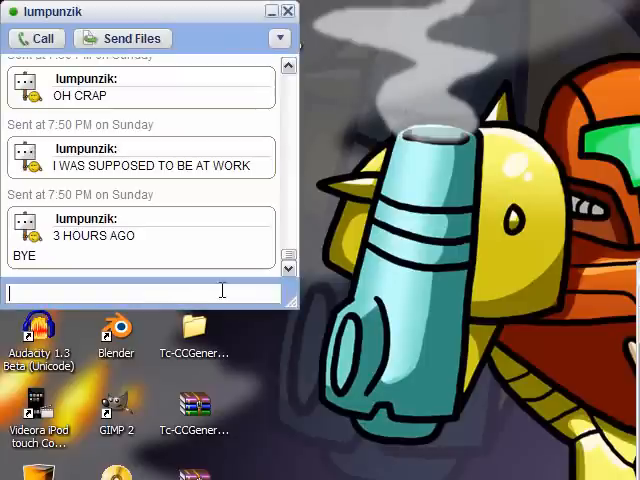
mouse_move(428, 312)
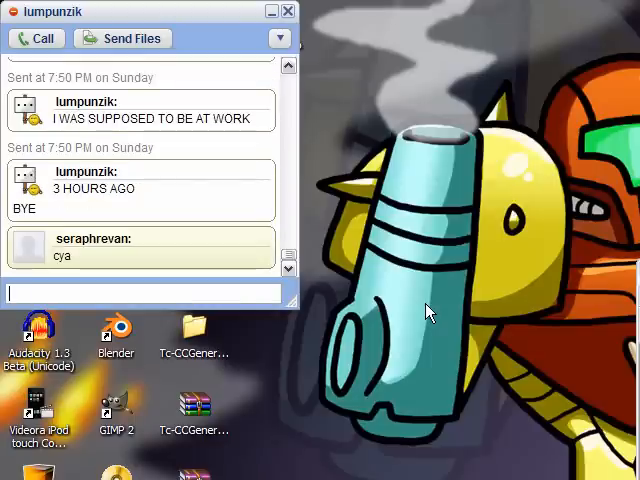
click(288, 68)
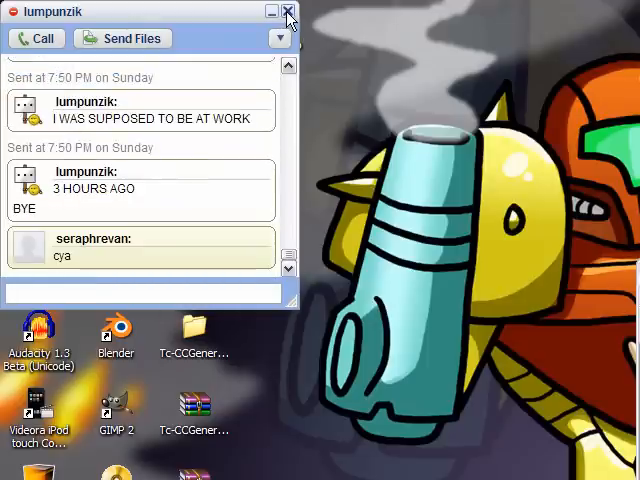
Close the chat window and delete Furries.bmp from the desktop.
click(288, 12)
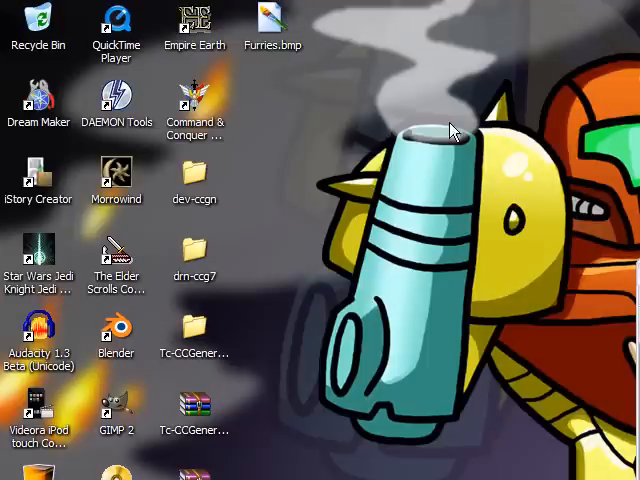
click(280, 20)
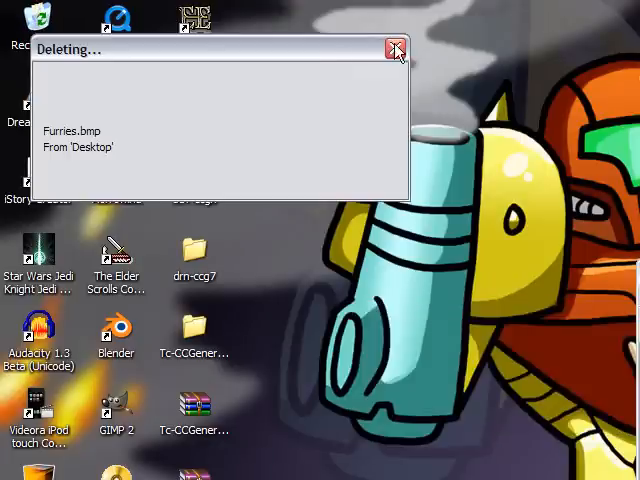
click(392, 48)
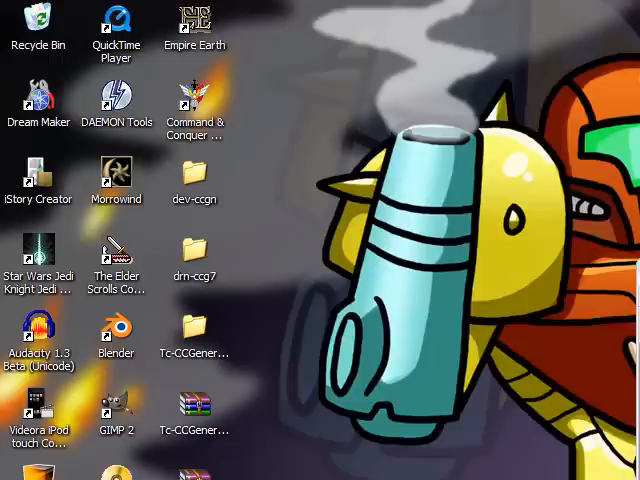
mouse_move(472, 98)
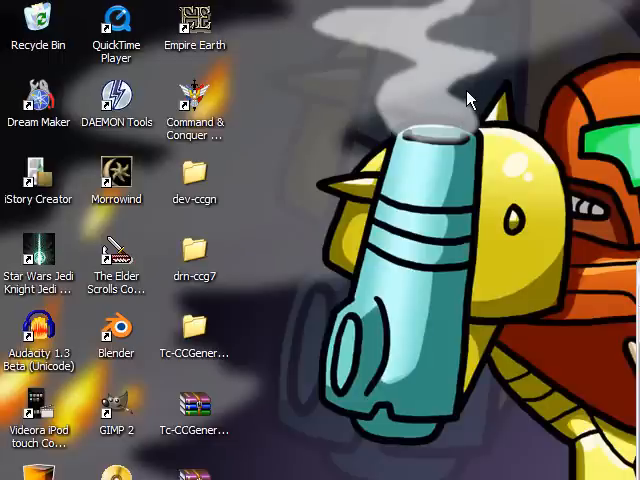
Empty the Recycle Bin, confirming permanent deletion of Furries.bmp.
right_click(36, 24)
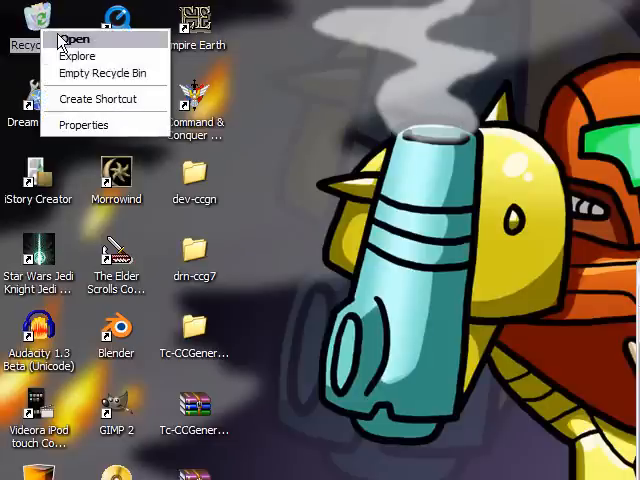
mouse_move(122, 44)
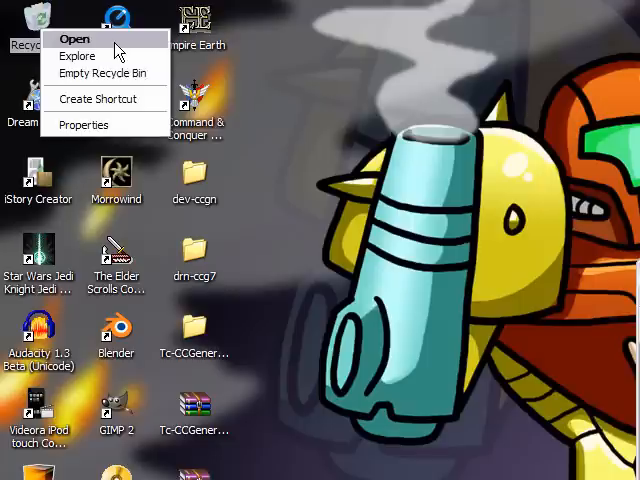
click(100, 72)
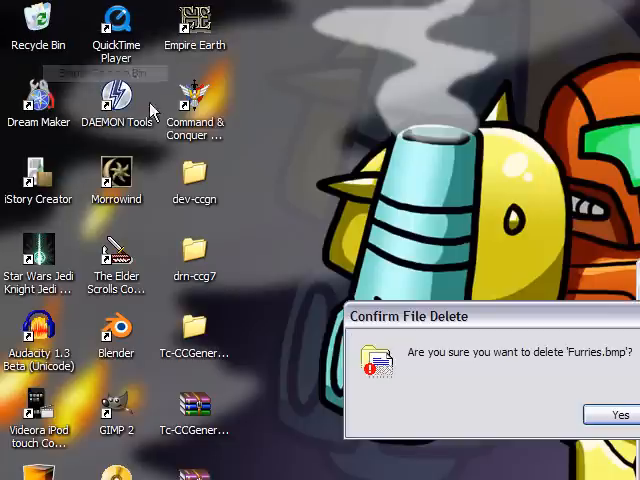
click(612, 416)
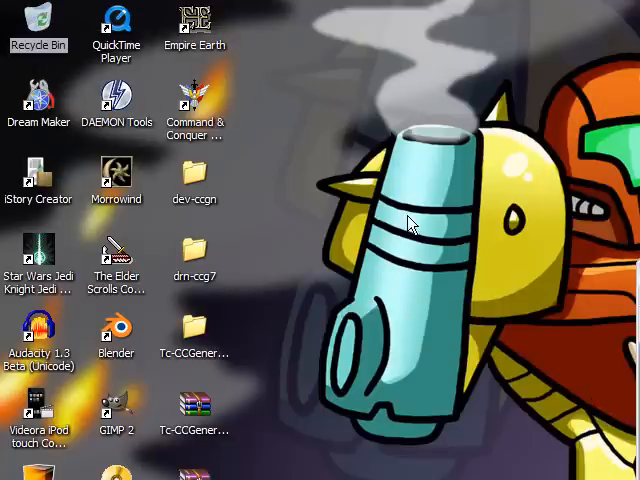